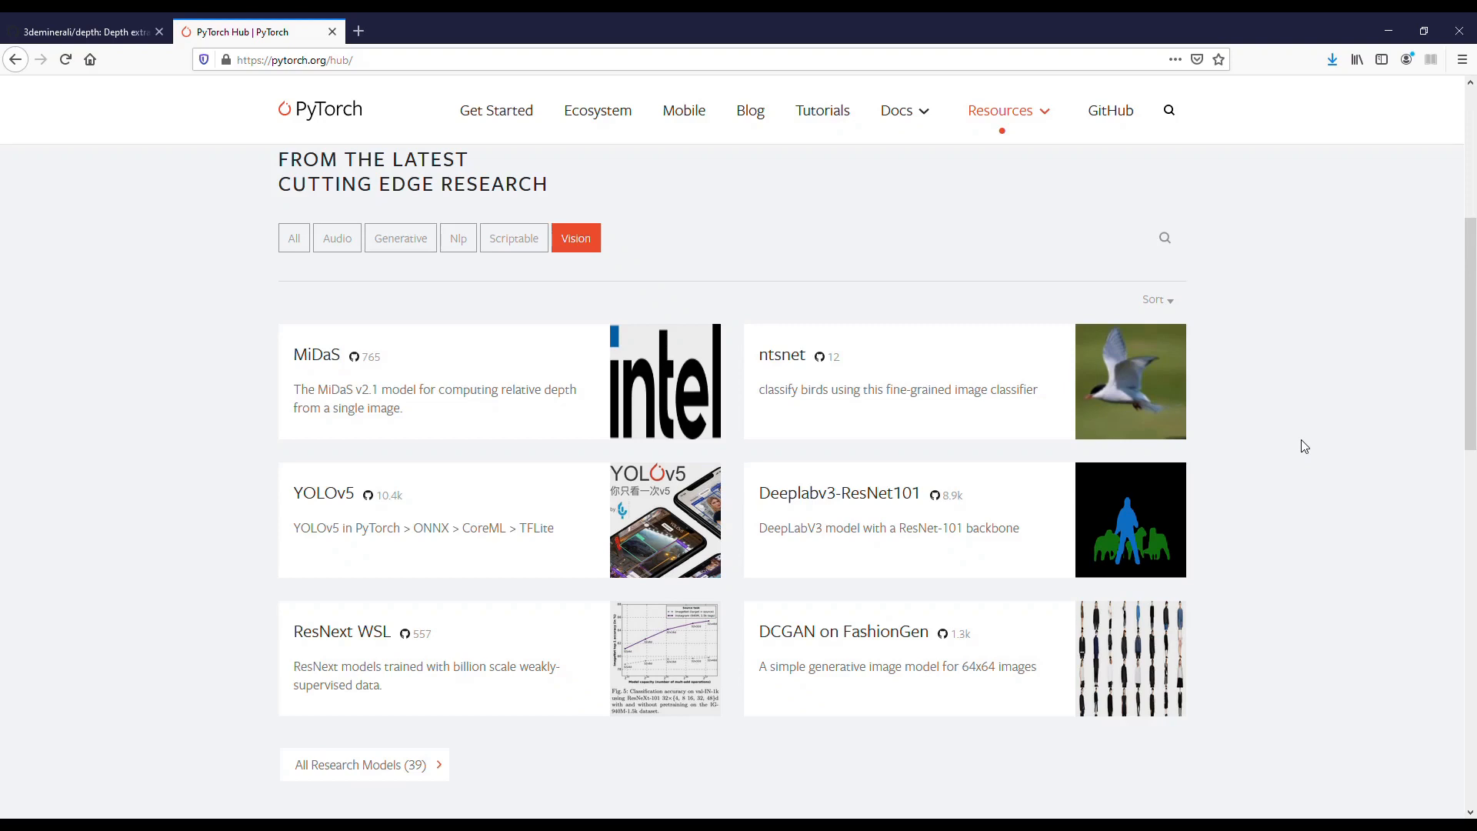
mouse_move(321, 368)
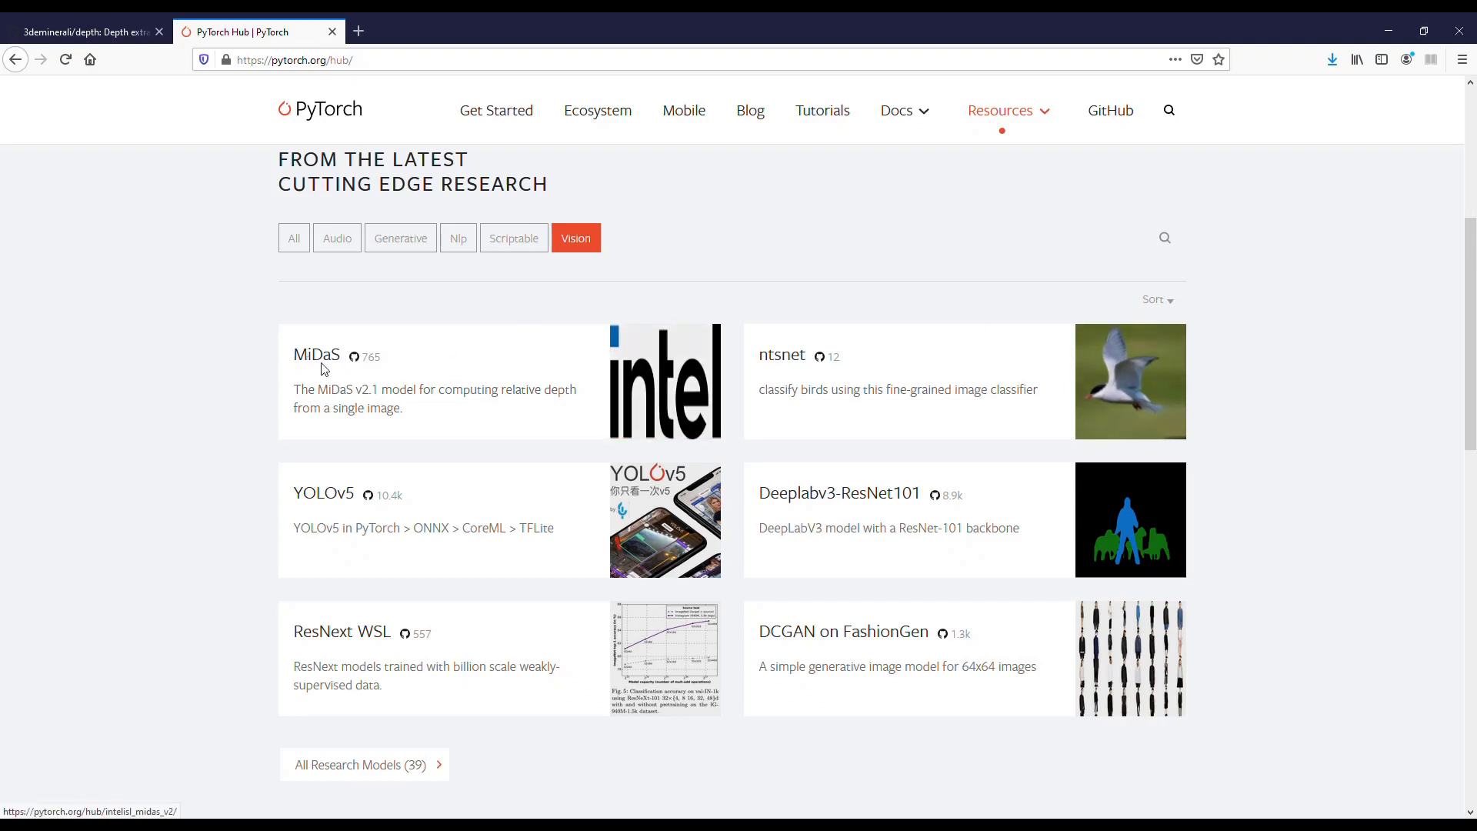
Leave the PyTorch Hub MiDaS entry for the GitHub depth-extraction repository page
left_click(80, 31)
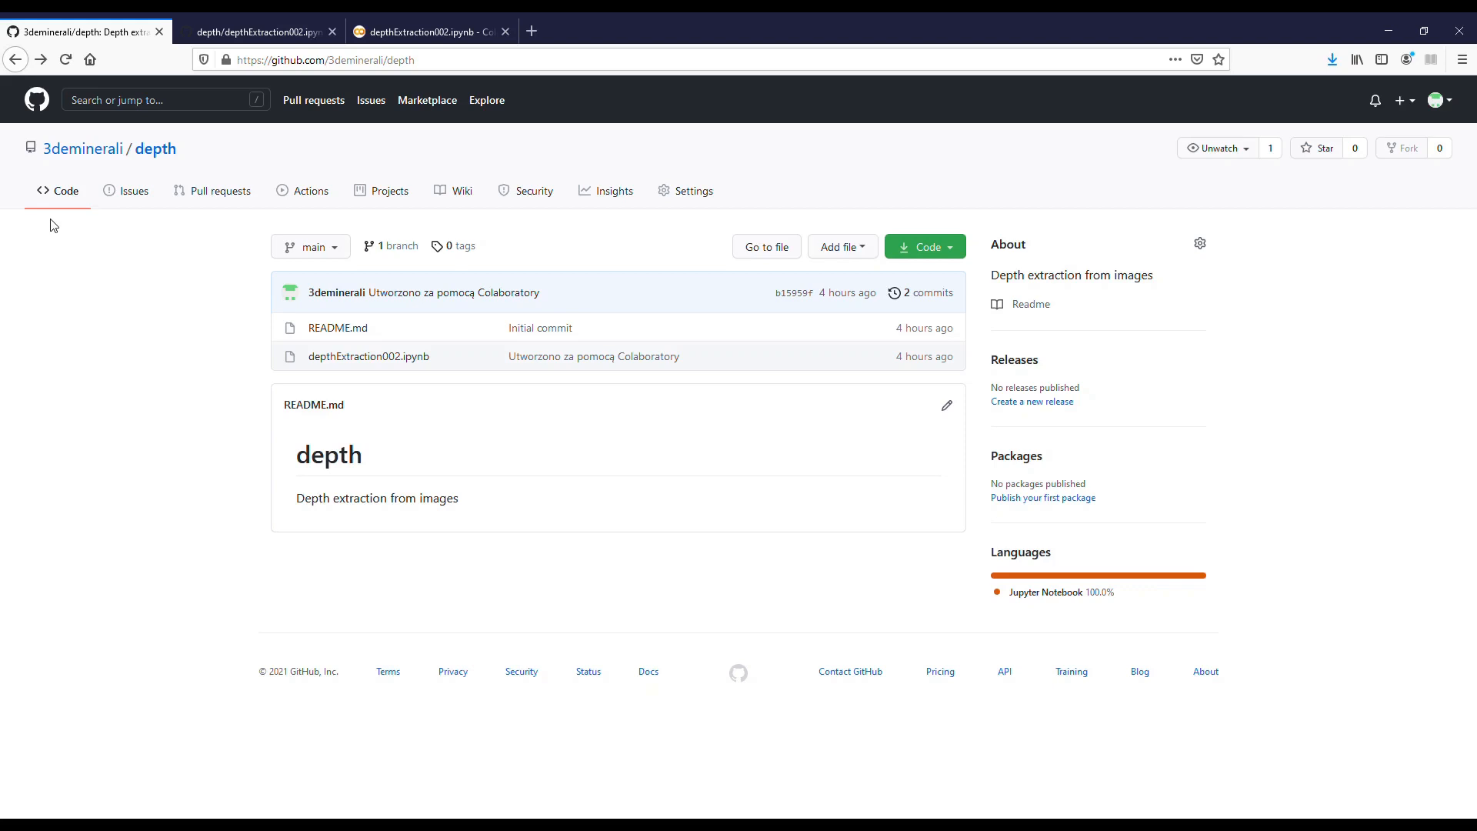
mouse_move(368, 355)
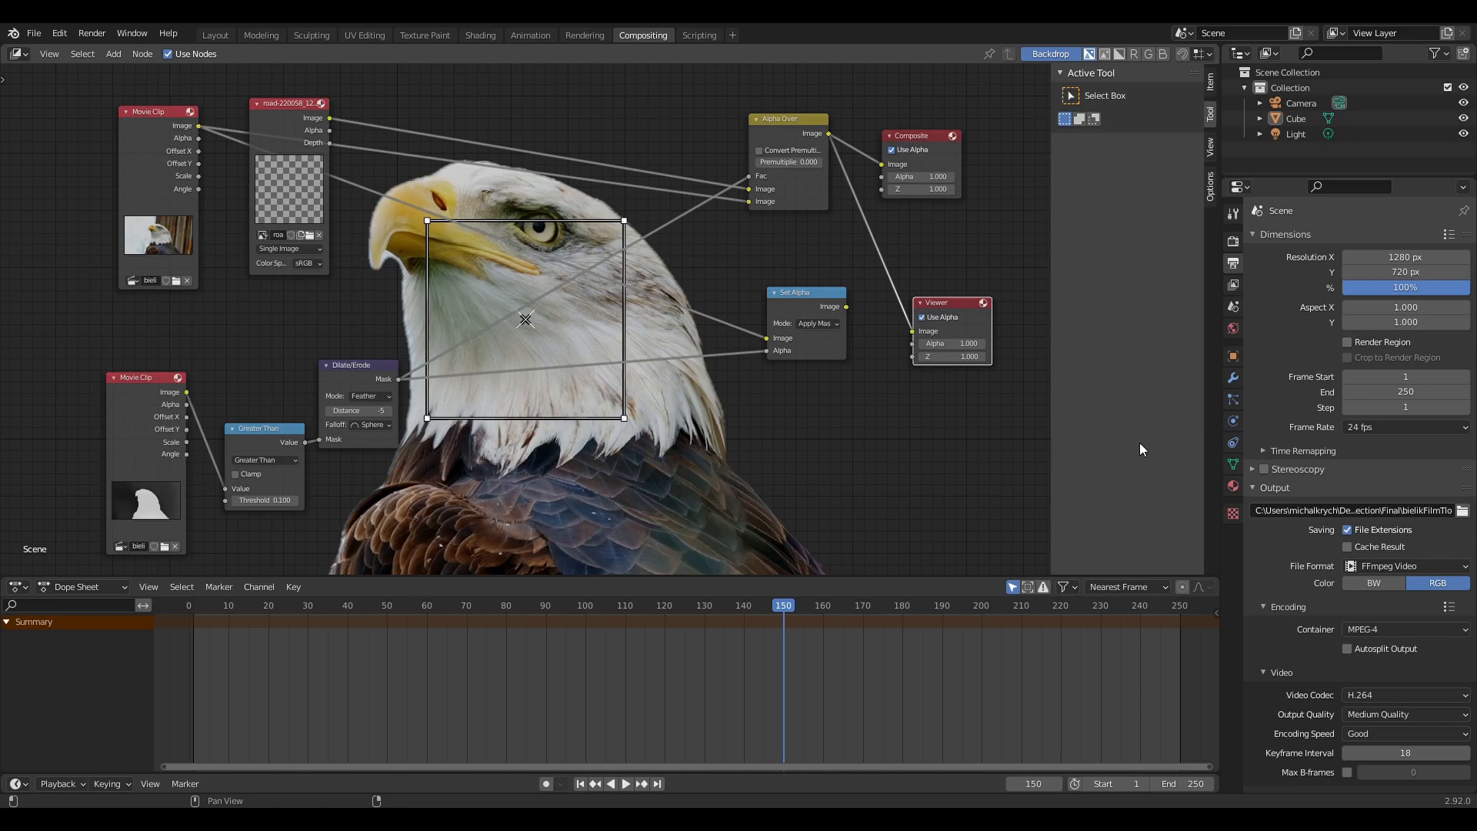
Scrub the Dope Sheet to frame 230 of the eagle compositing clip
left_click(625, 784)
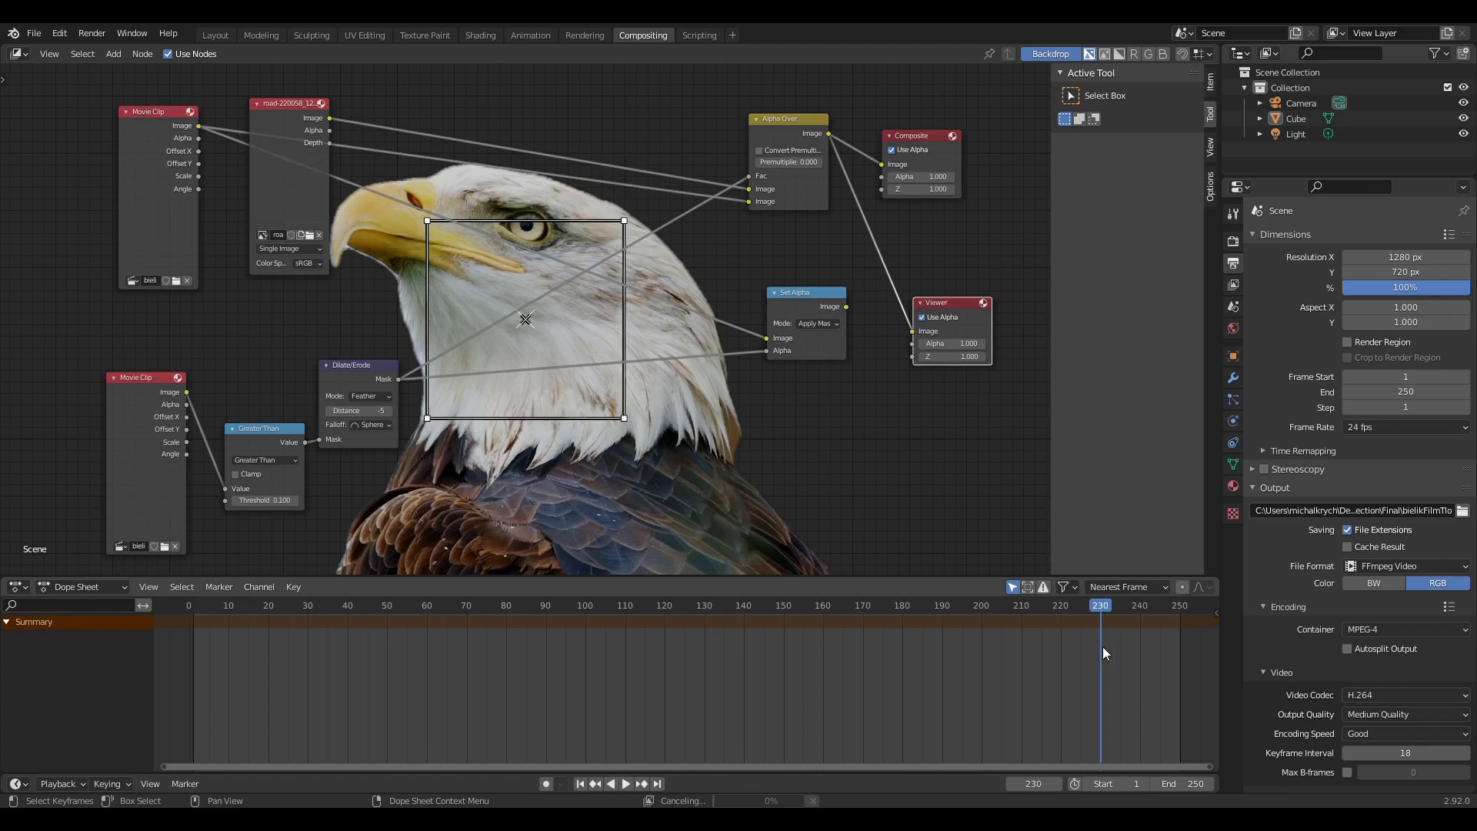
Set the scene's Color Management View Transform from Filmic to Standard
left_click(1233, 242)
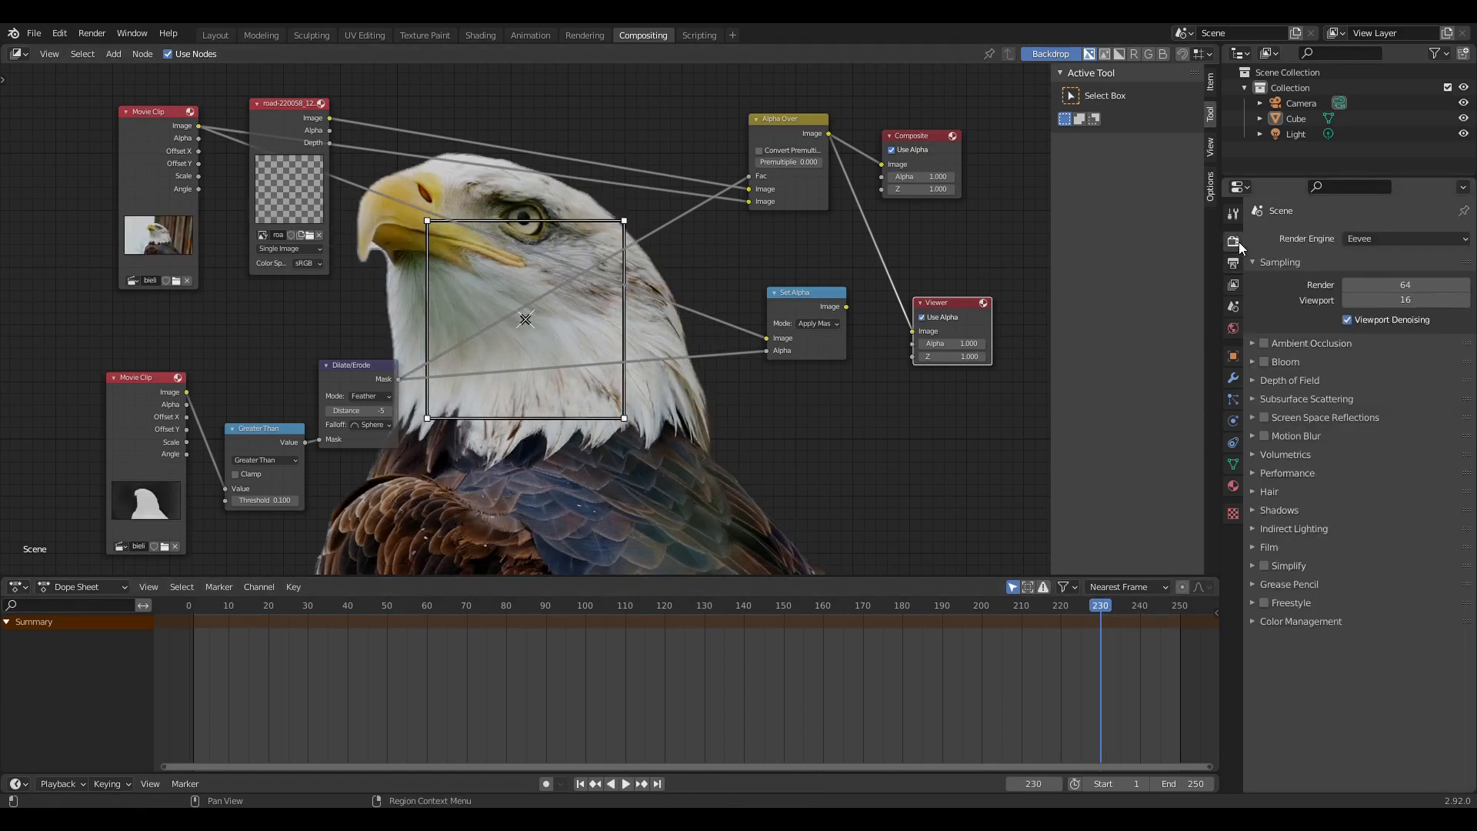
left_click(1300, 620)
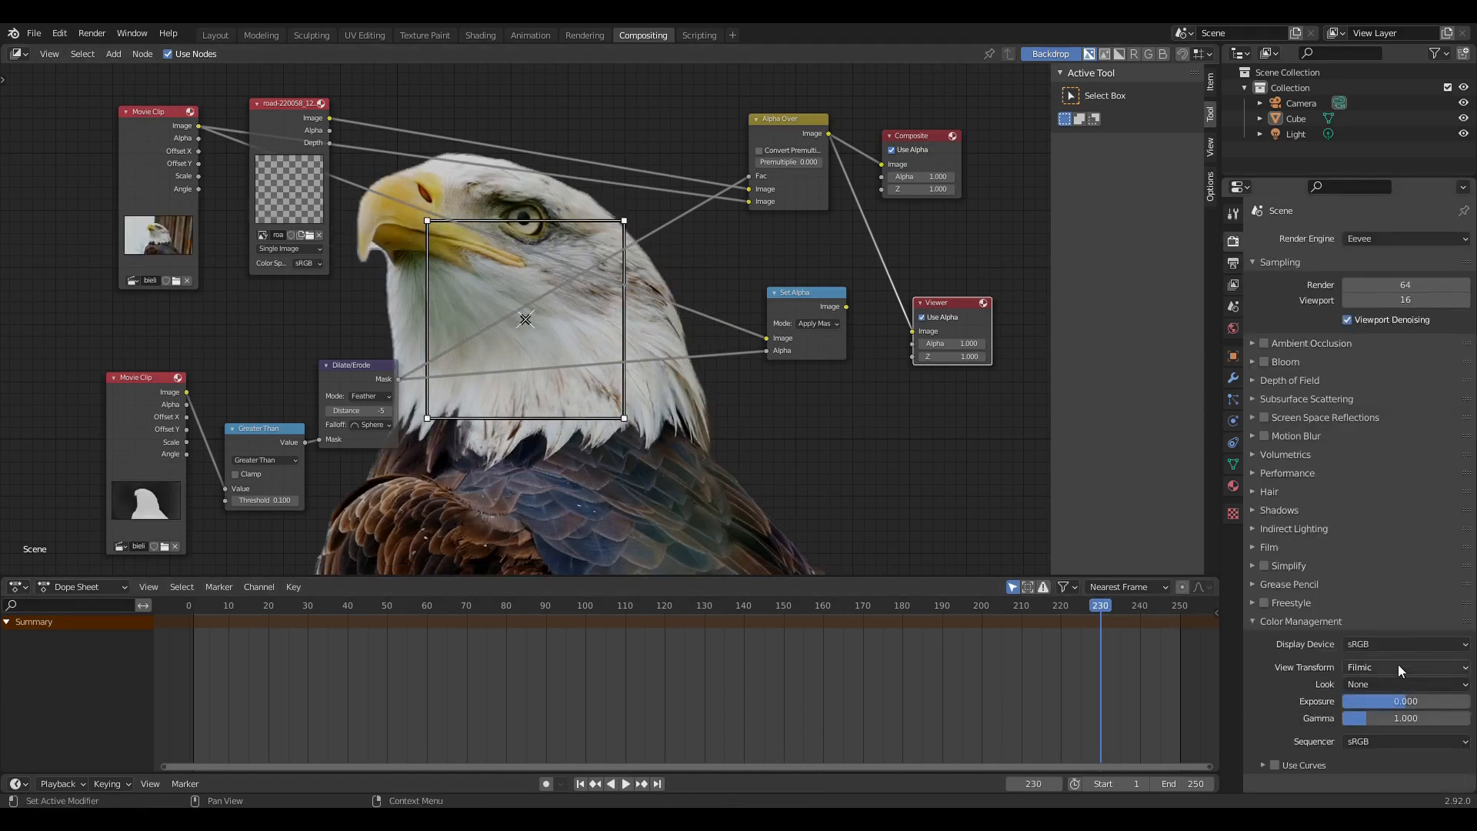
left_click(1403, 667)
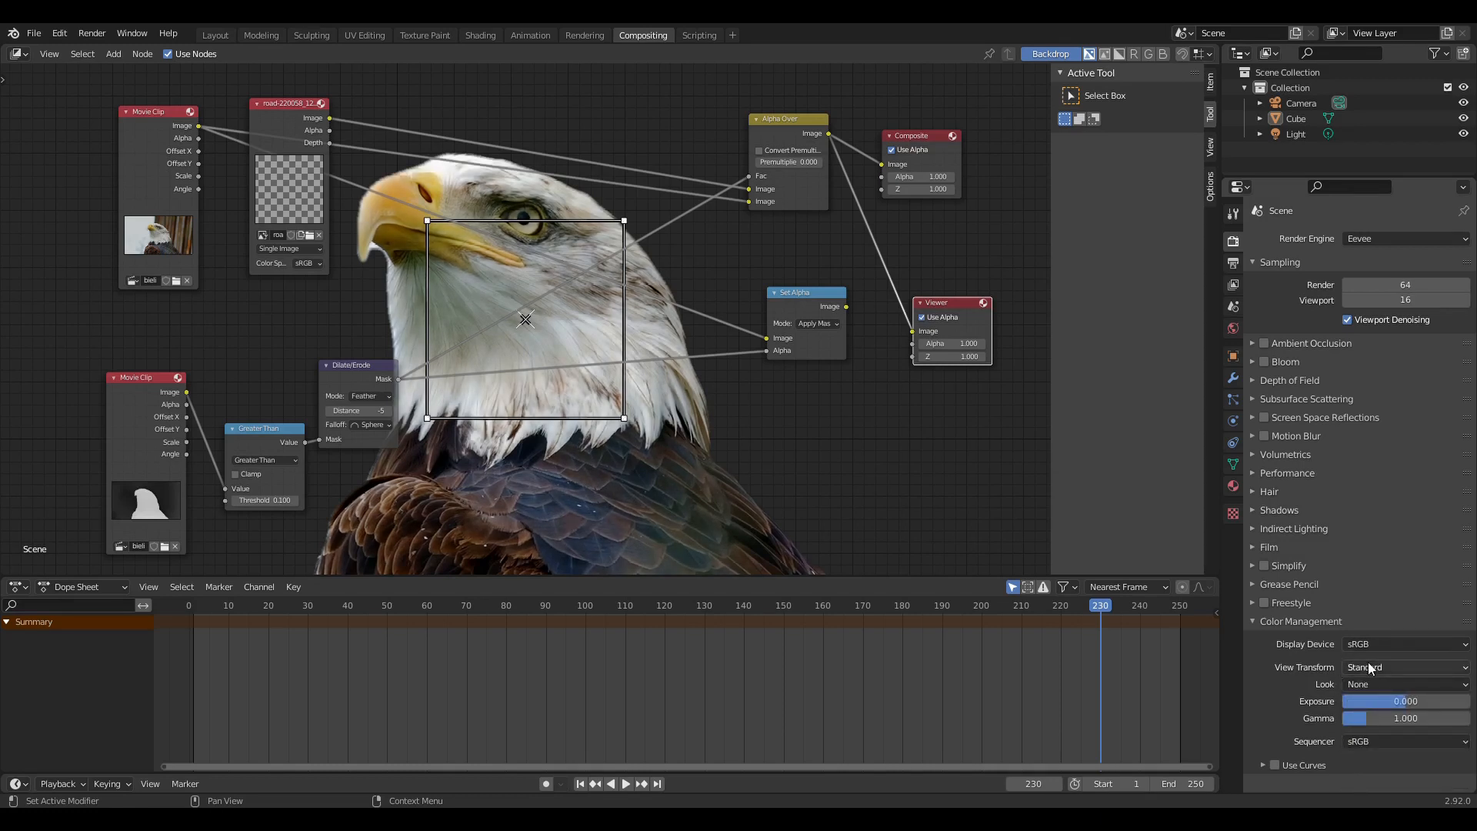
left_click(1232, 263)
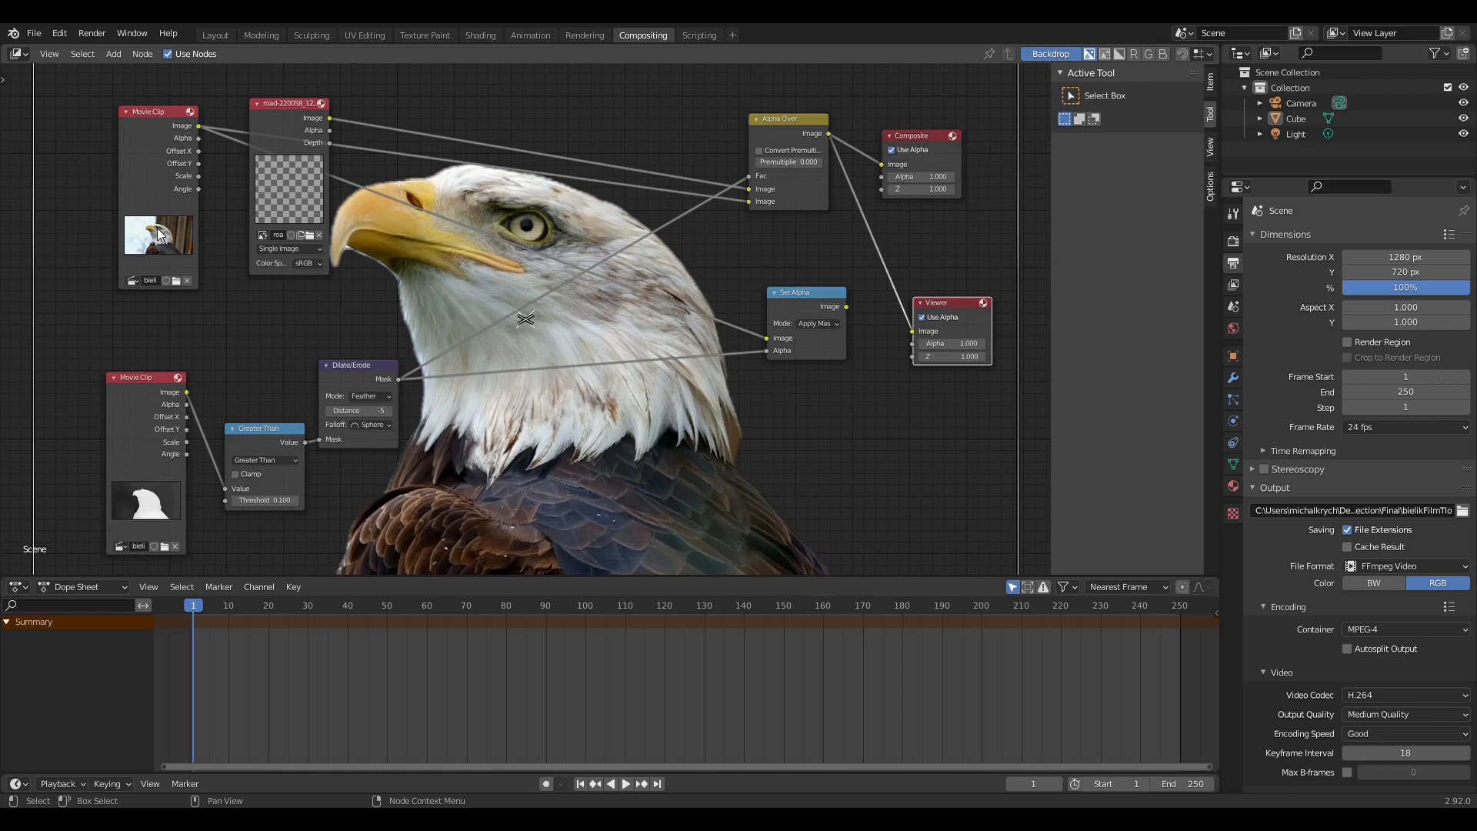
Move the still-image Image node higher in the compositor layout
left_click_drag(287, 103, 374, 91)
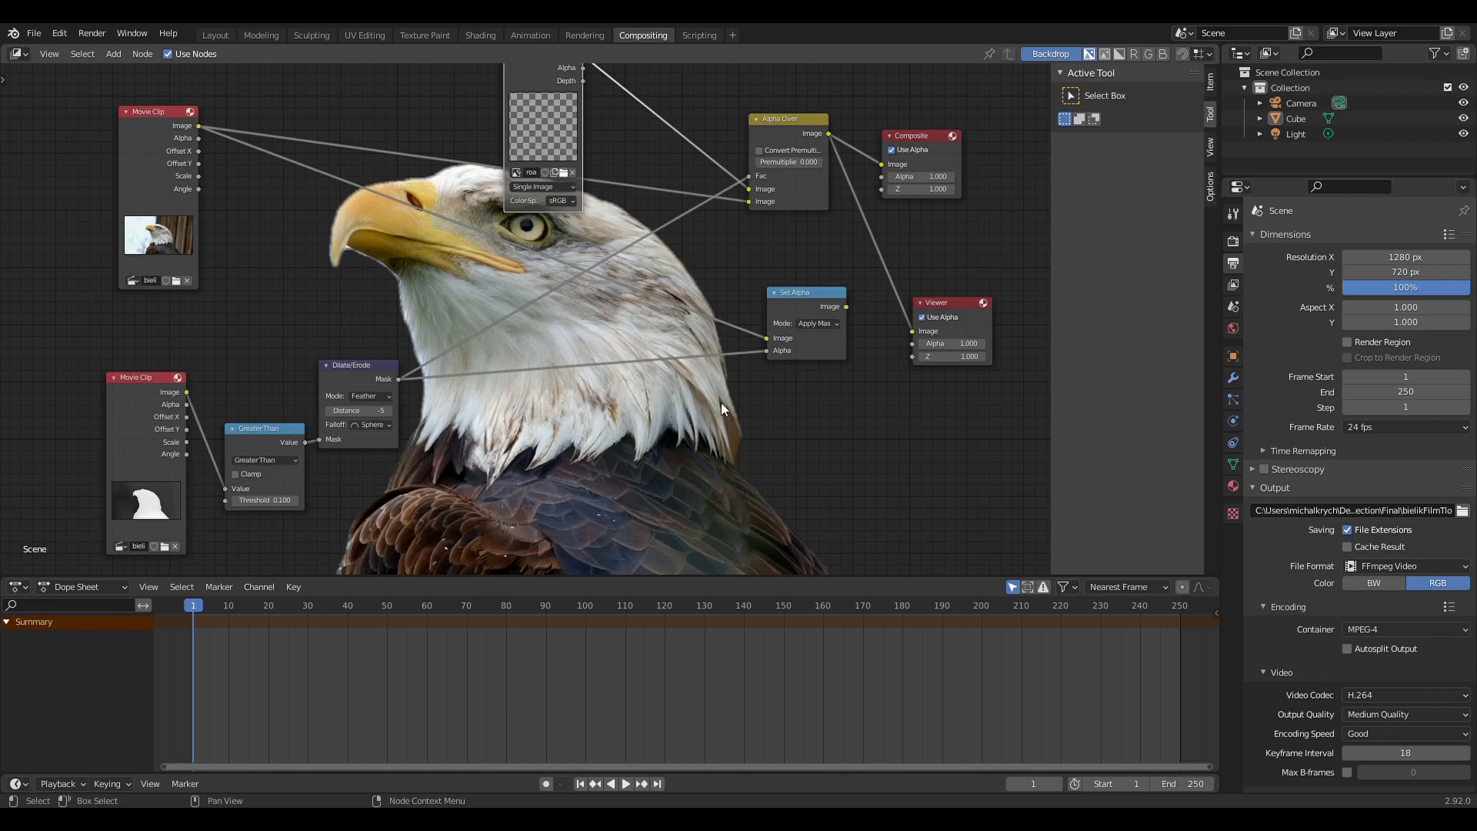
mouse_move(662, 551)
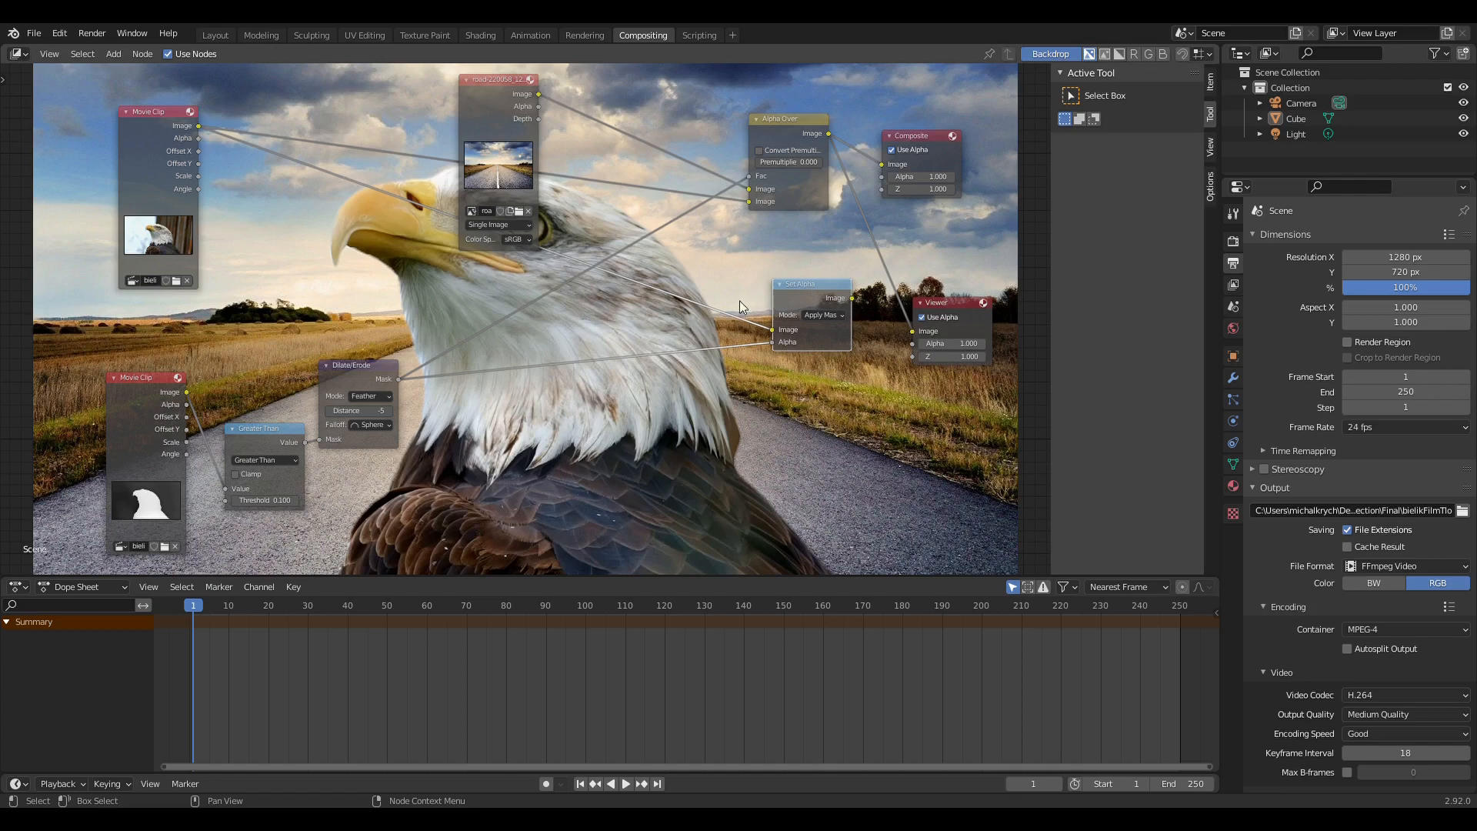
mouse_move(133, 413)
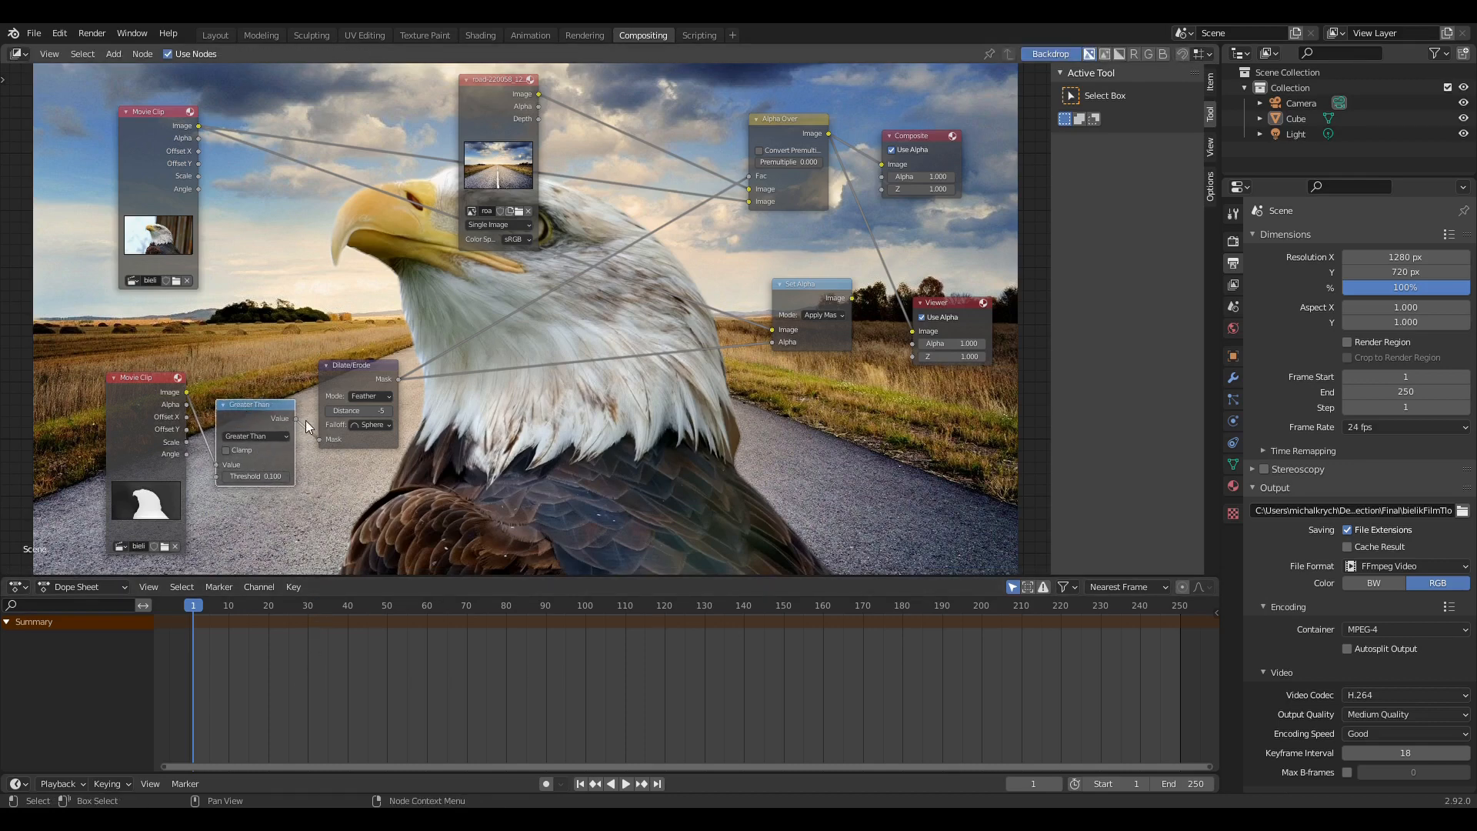
mouse_move(280, 457)
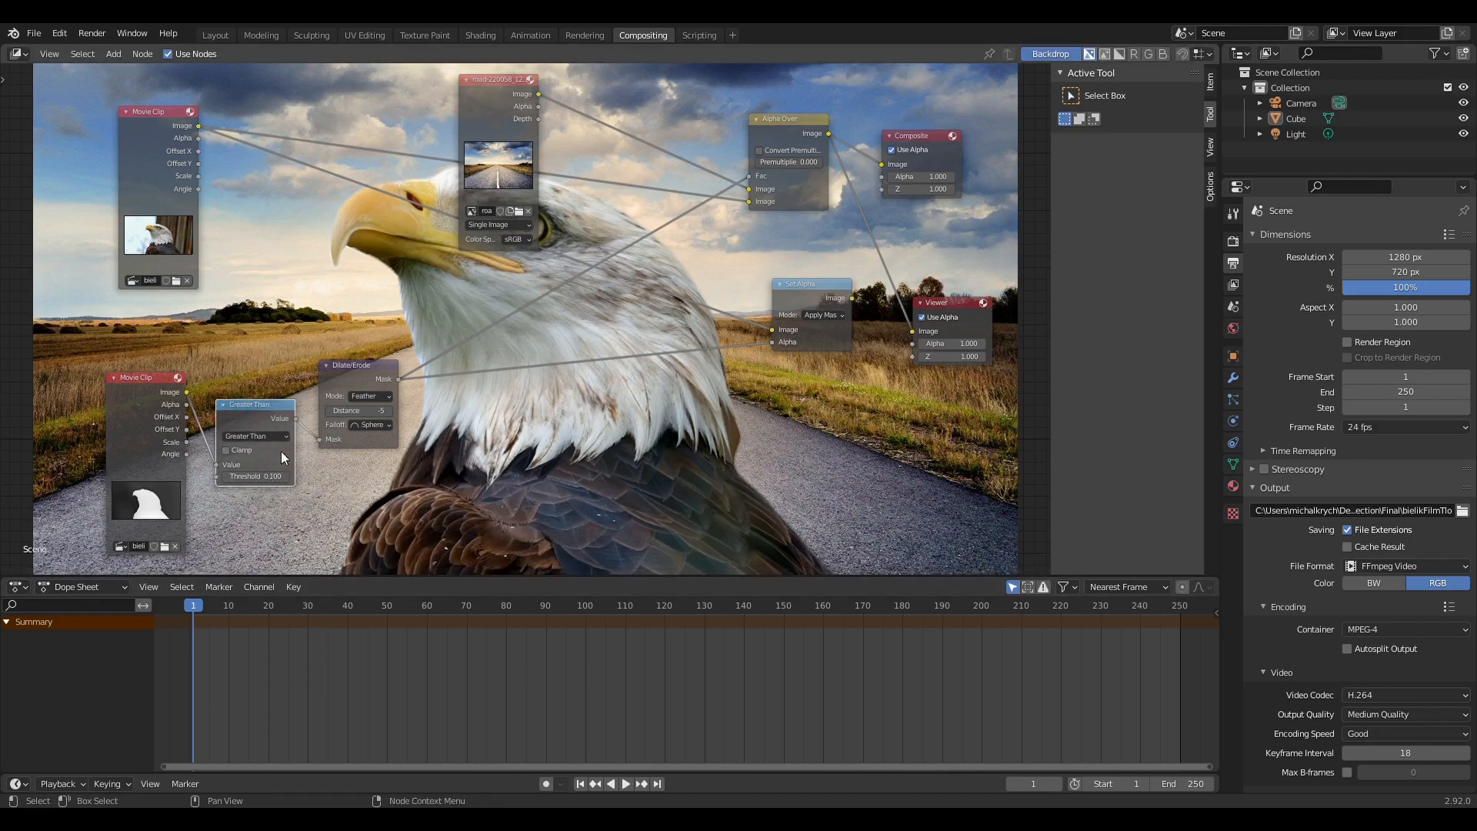
mouse_move(300, 368)
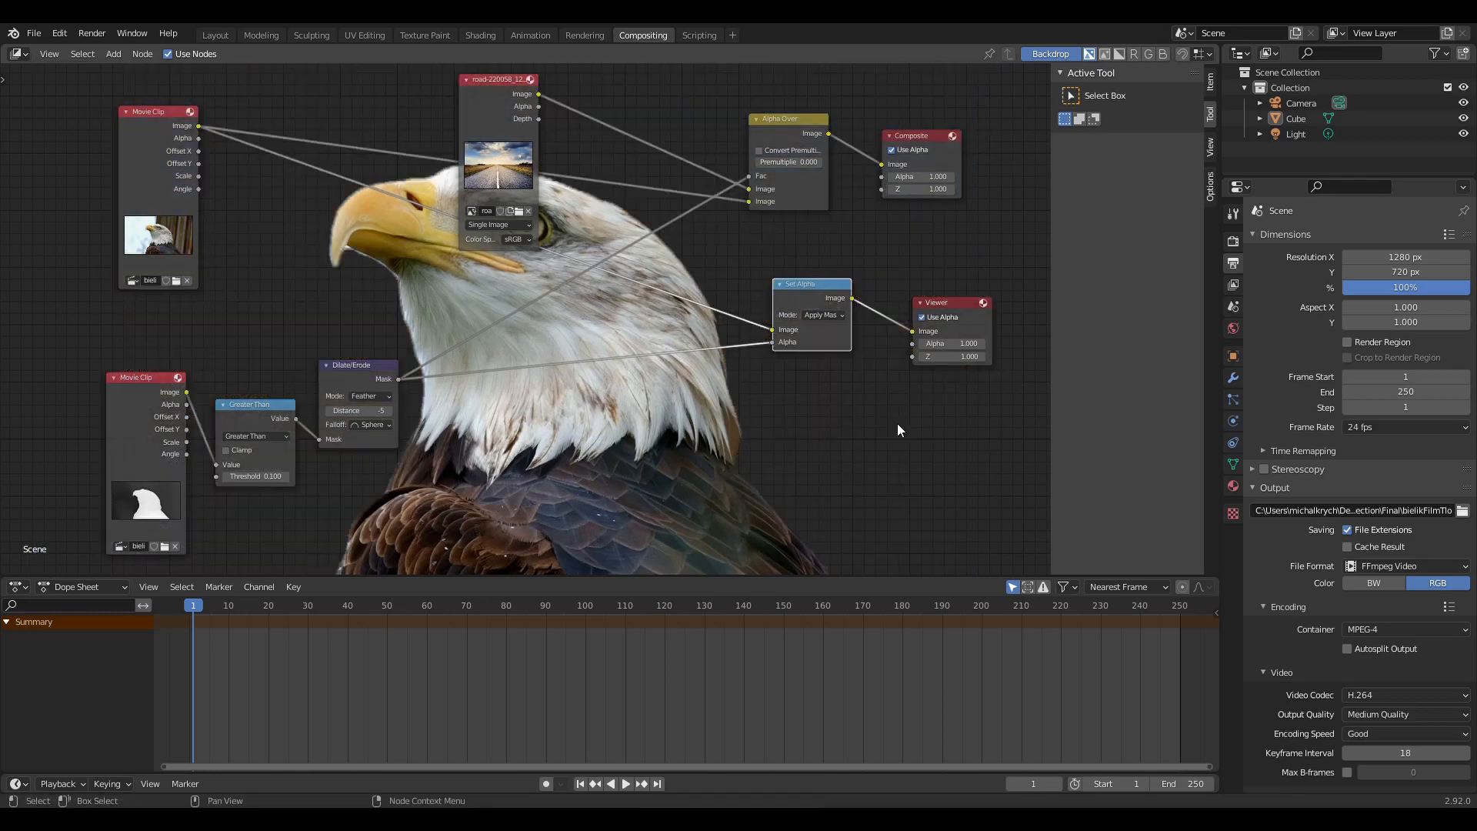
mouse_move(829, 136)
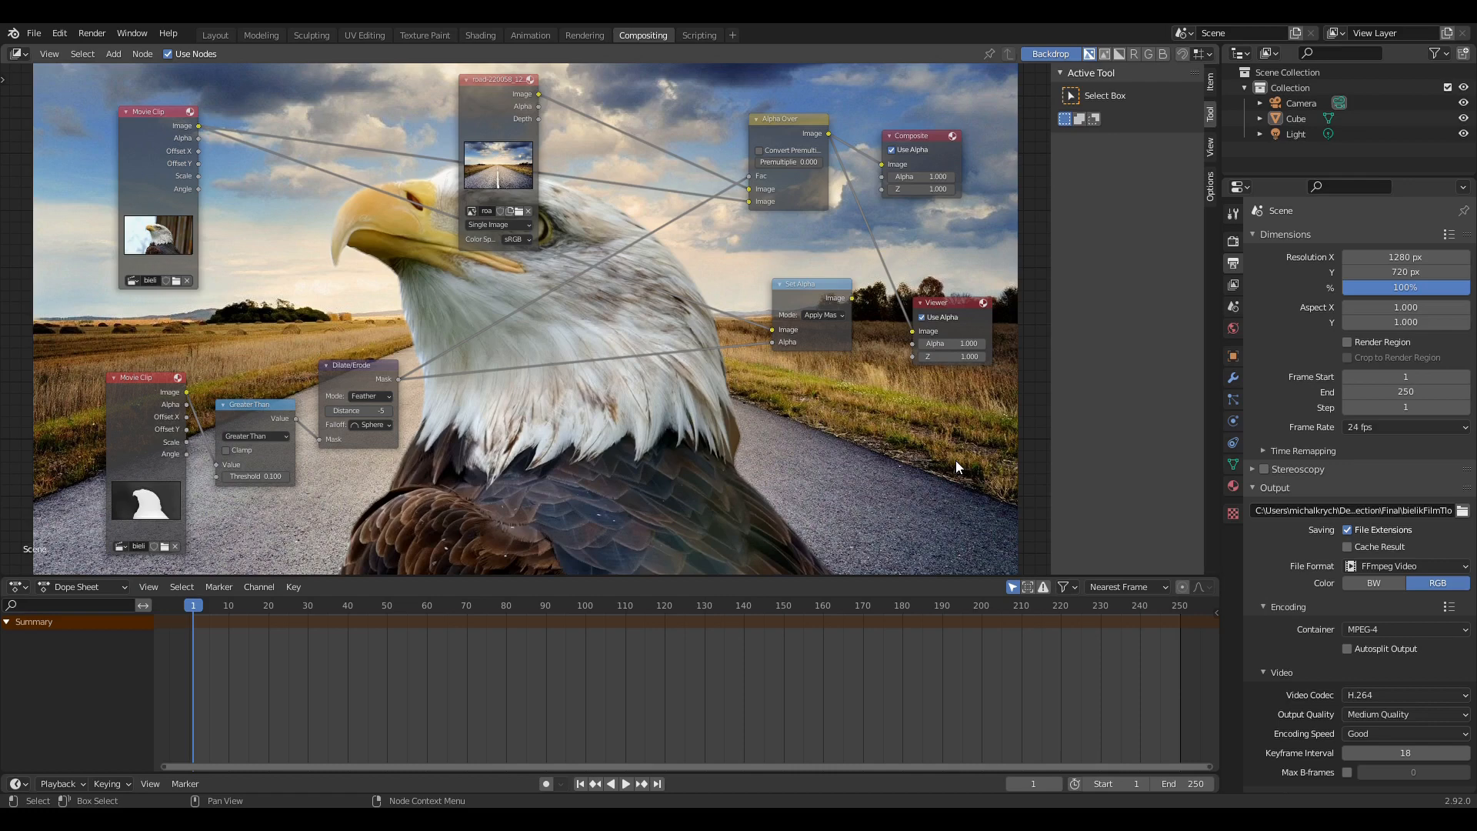
mouse_move(951, 334)
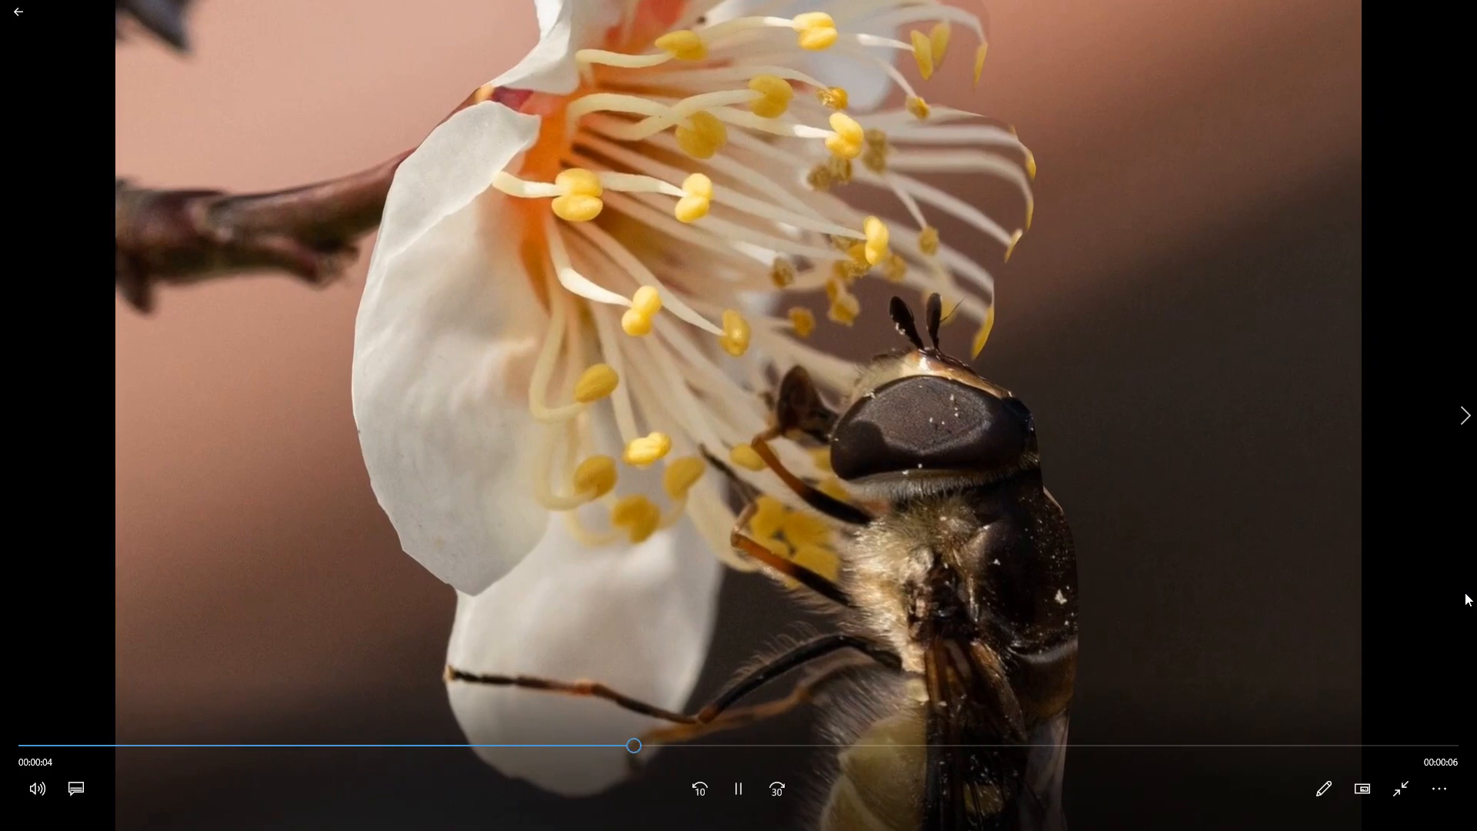
Advance to the next rendered video, the bookshop clip 002ksiazki0001-0250.mp4
left_click(1463, 415)
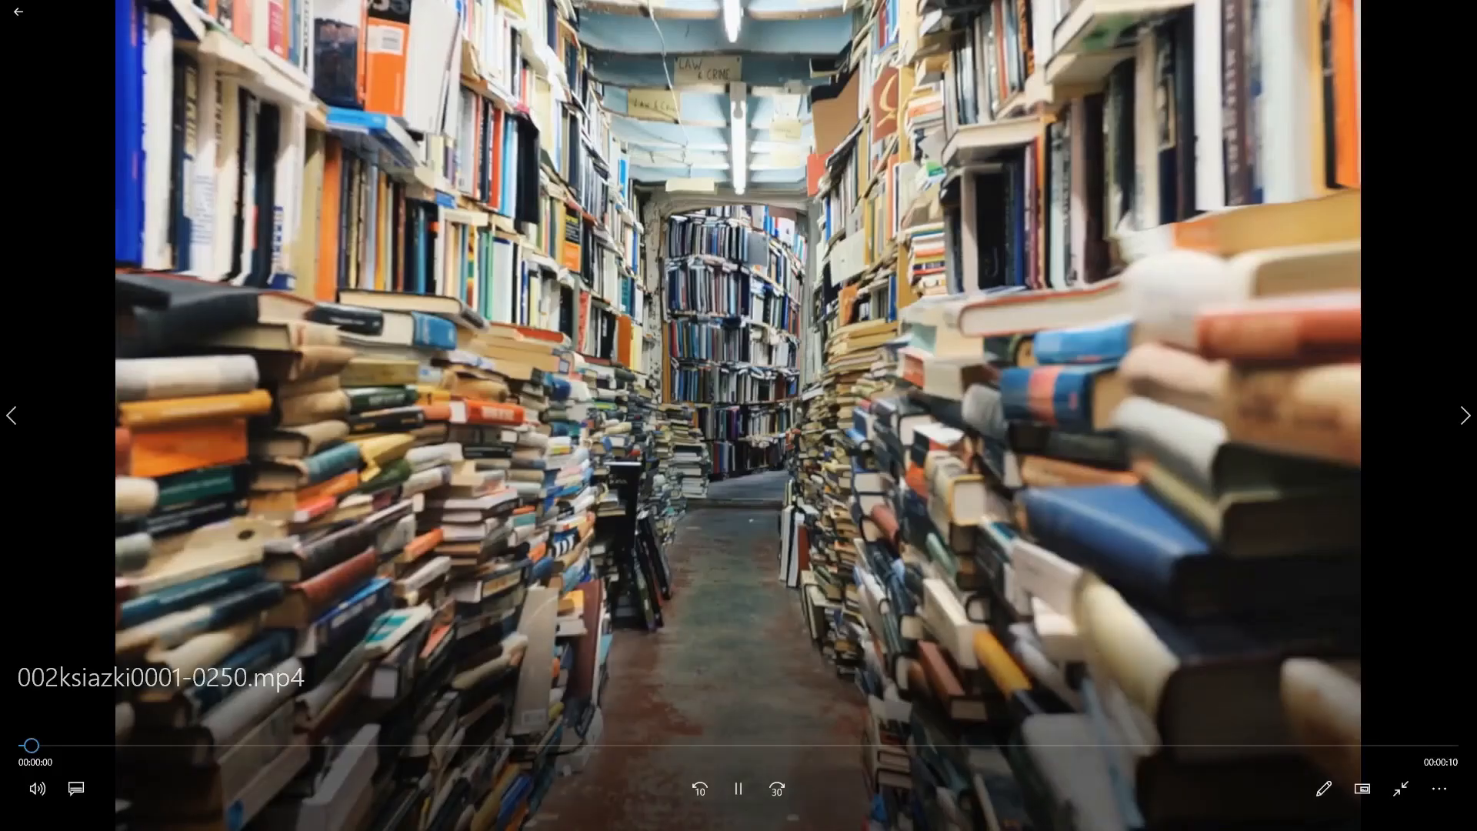